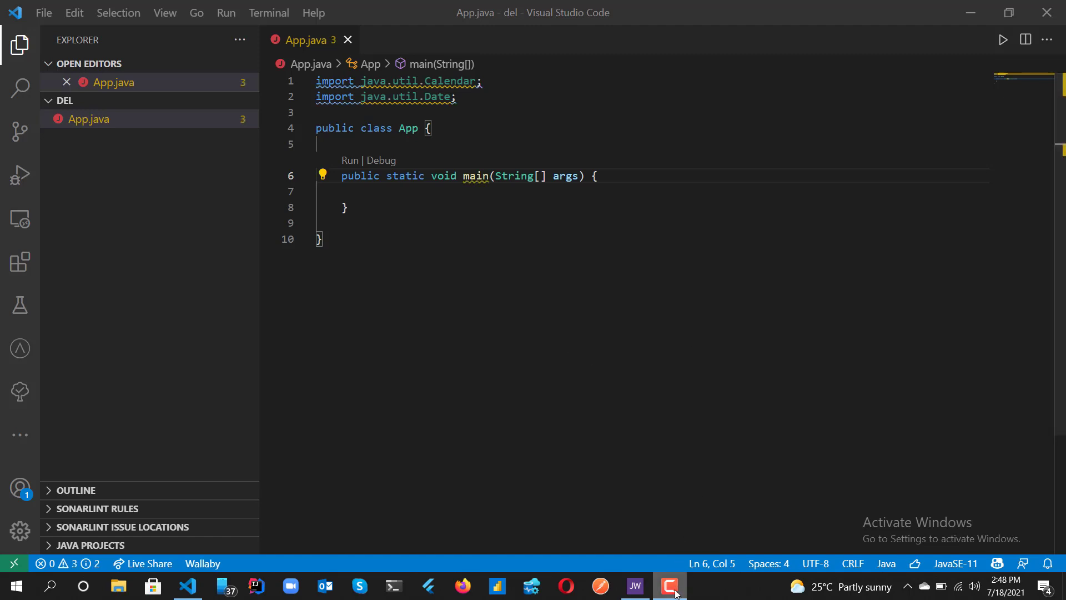
Place the cursor on the empty line inside class App, above main.
left_click(669, 584)
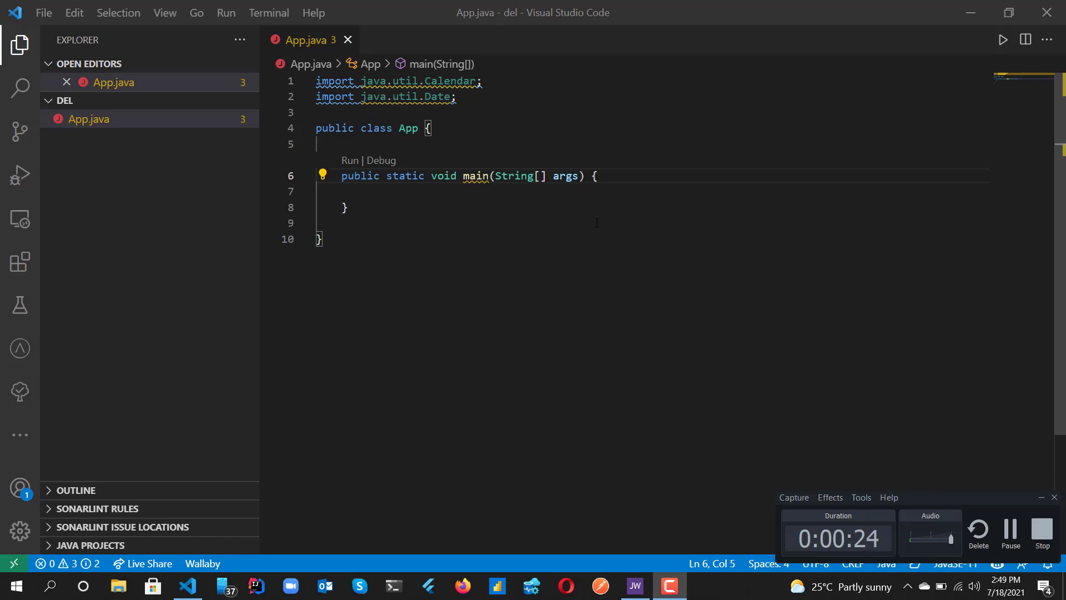
mouse_move(537, 107)
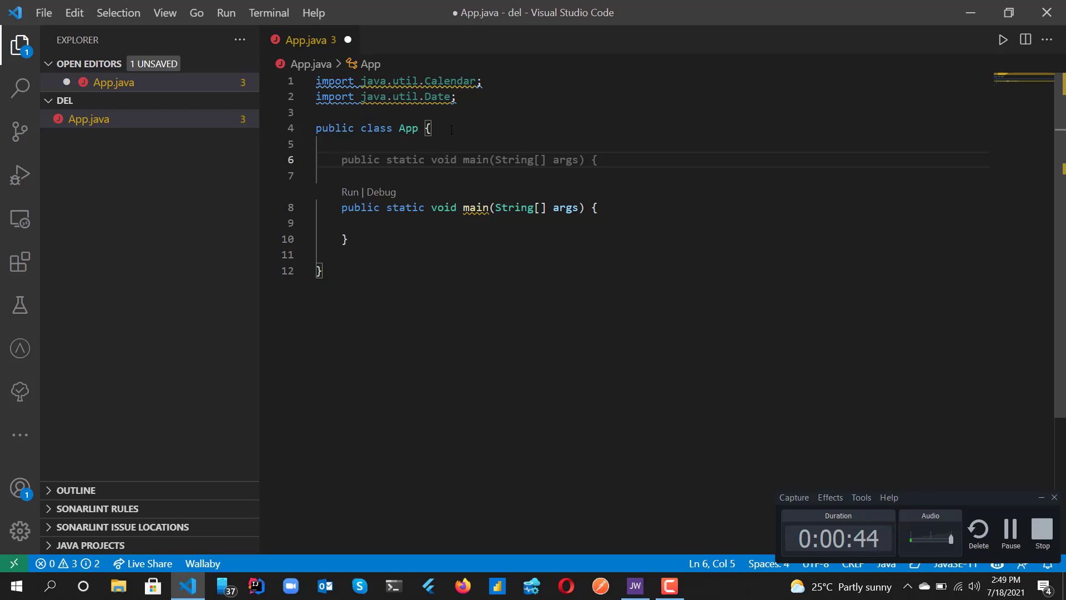
Write the comment '// function to reverse the string' above main and start a new line.
type("//")
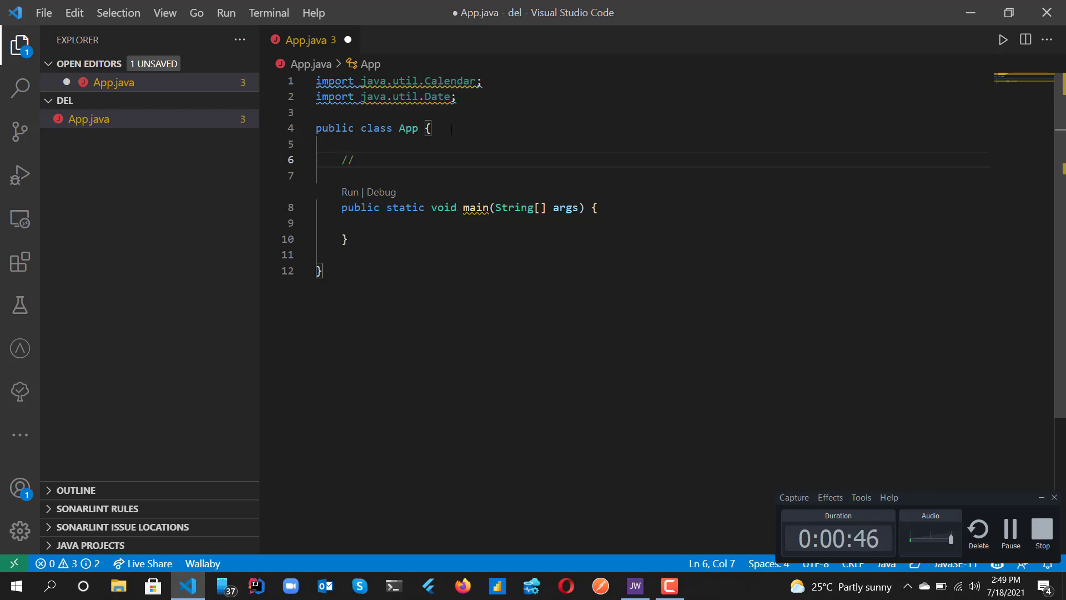
type("Create a Calendar object")
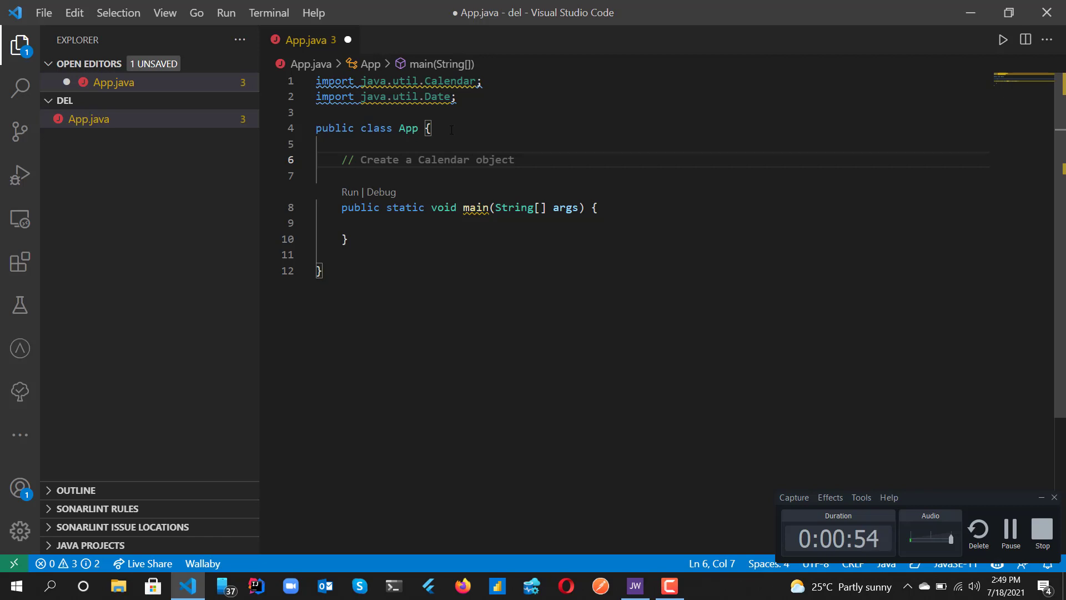
type("func")
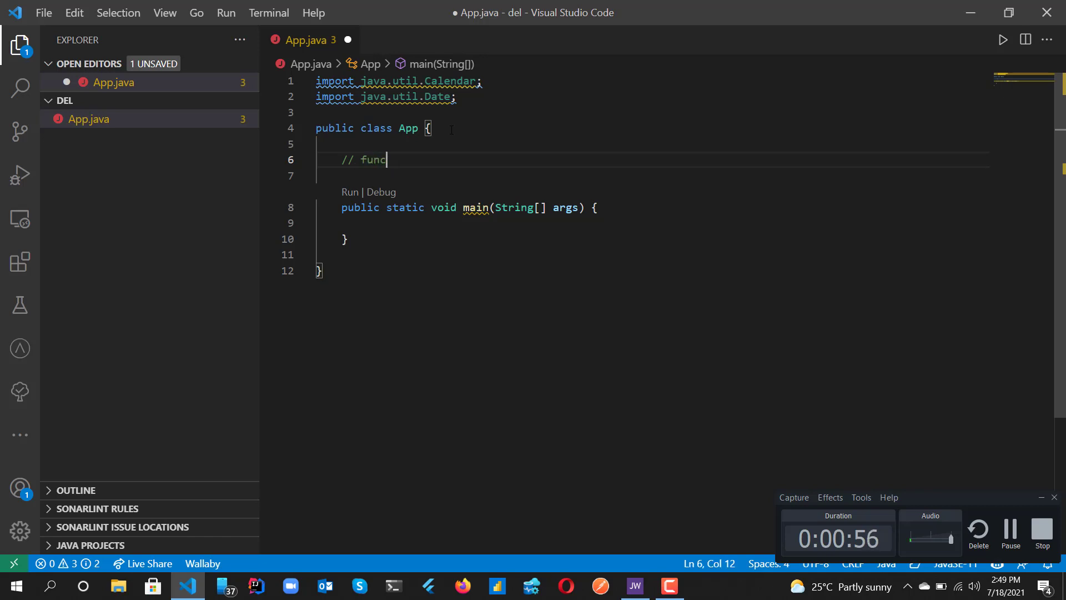
type("tion to print the current date")
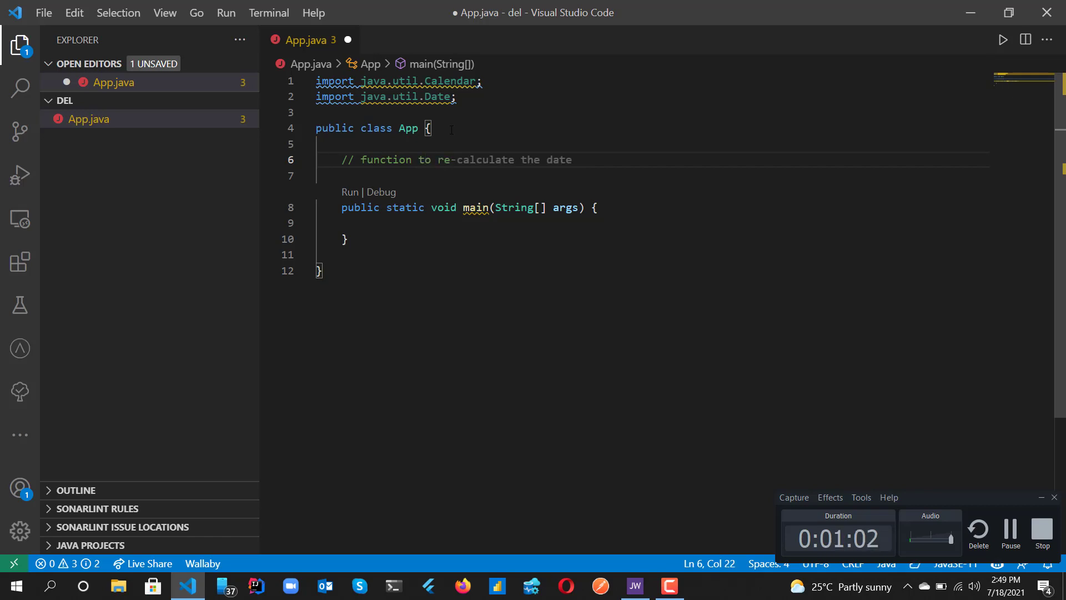
type("reverse the string")
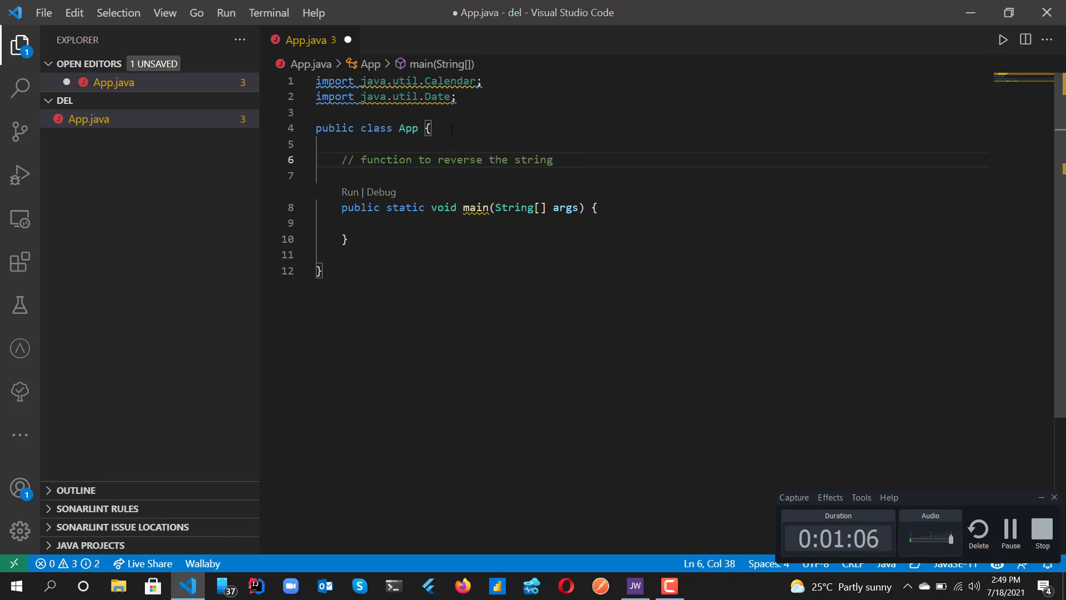
key("Enter")
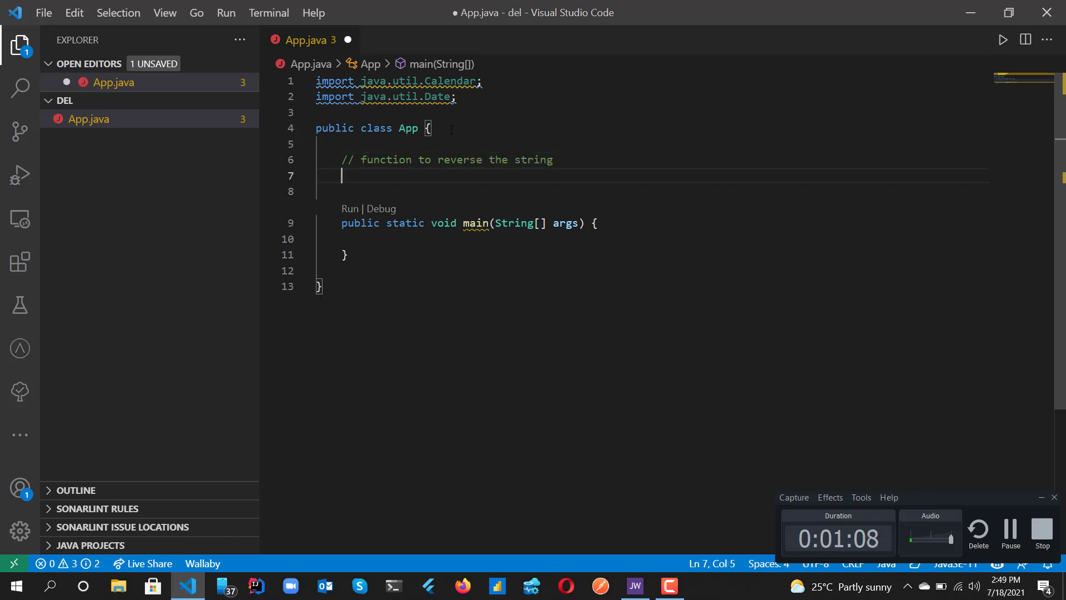
Write reverse(String str), appending characters backward into a StringBuilder and returning sb.toString().
type("public static String reverse(String str) {")
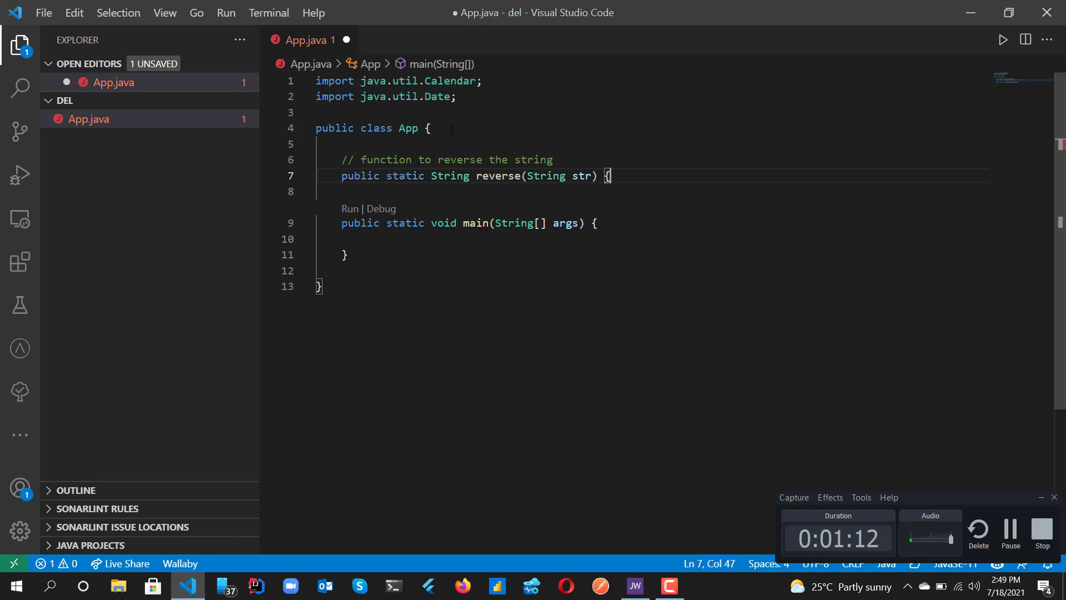
type("StringBuilder sb = new StringBuilder();")
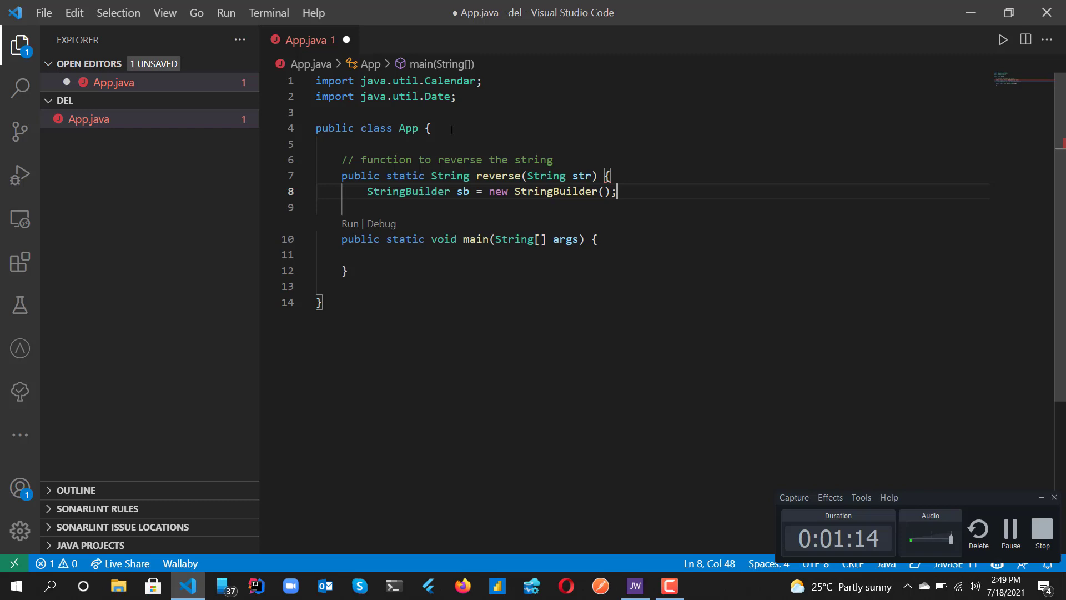
type("for (int i = str.length() - 1; i >= 0; i--) {")
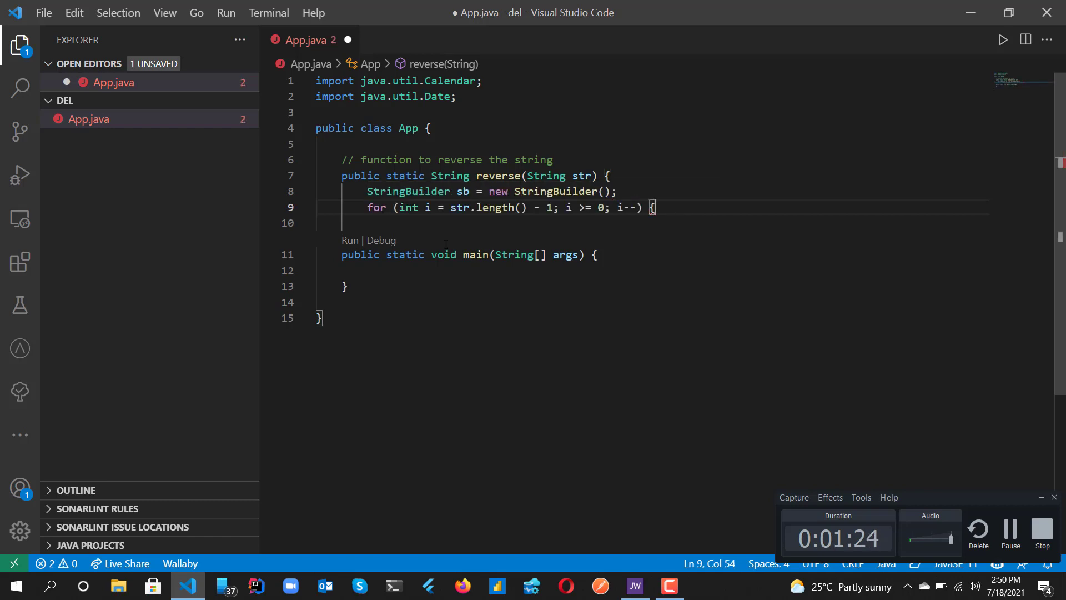
type("sb.append(str.charAt(i));")
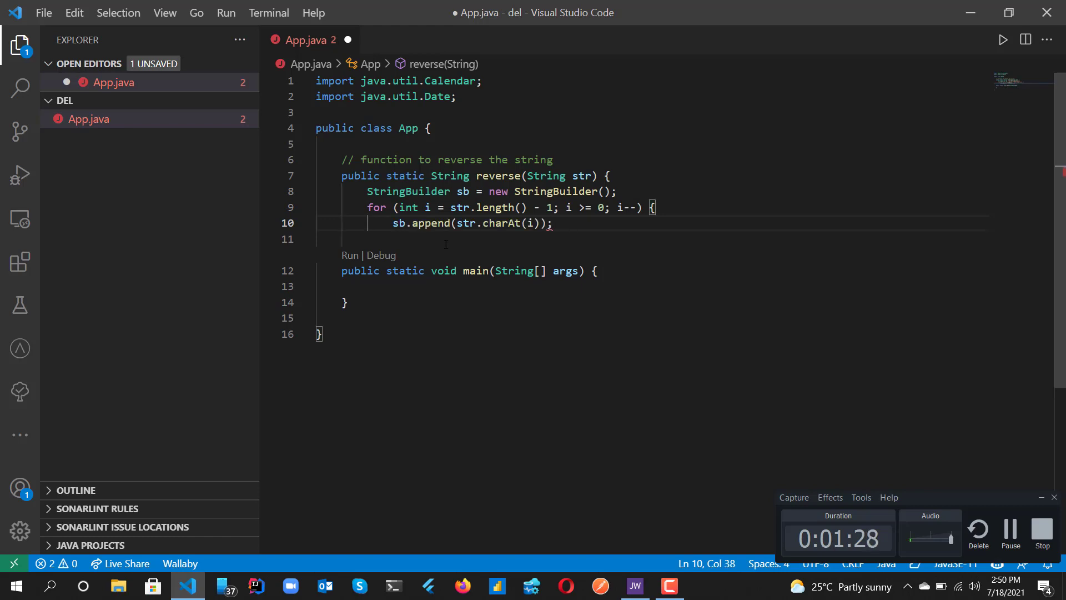
type("}")
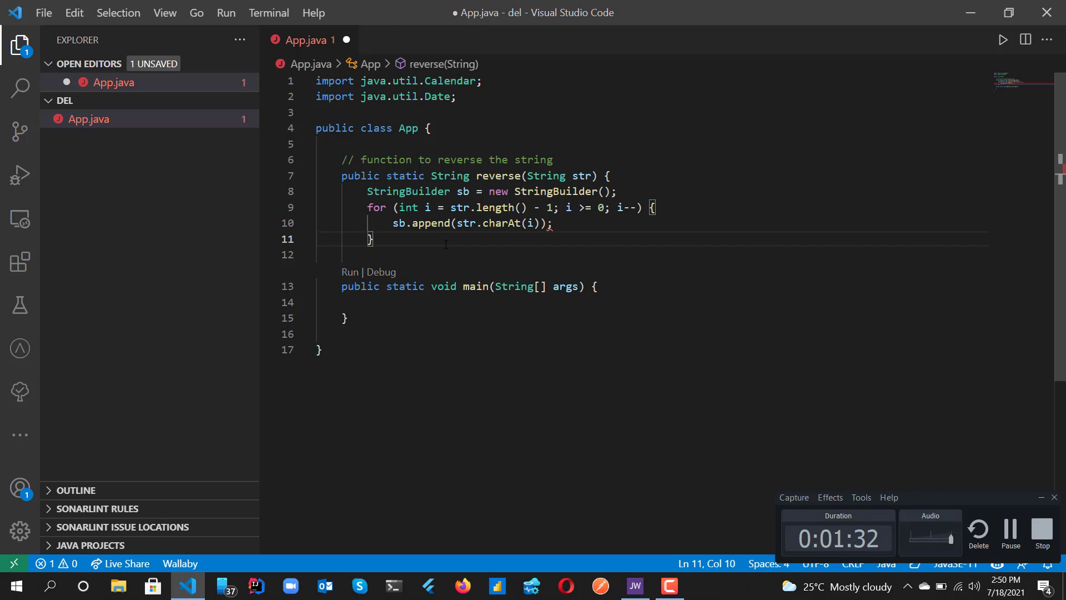
type("return sb.toString();")
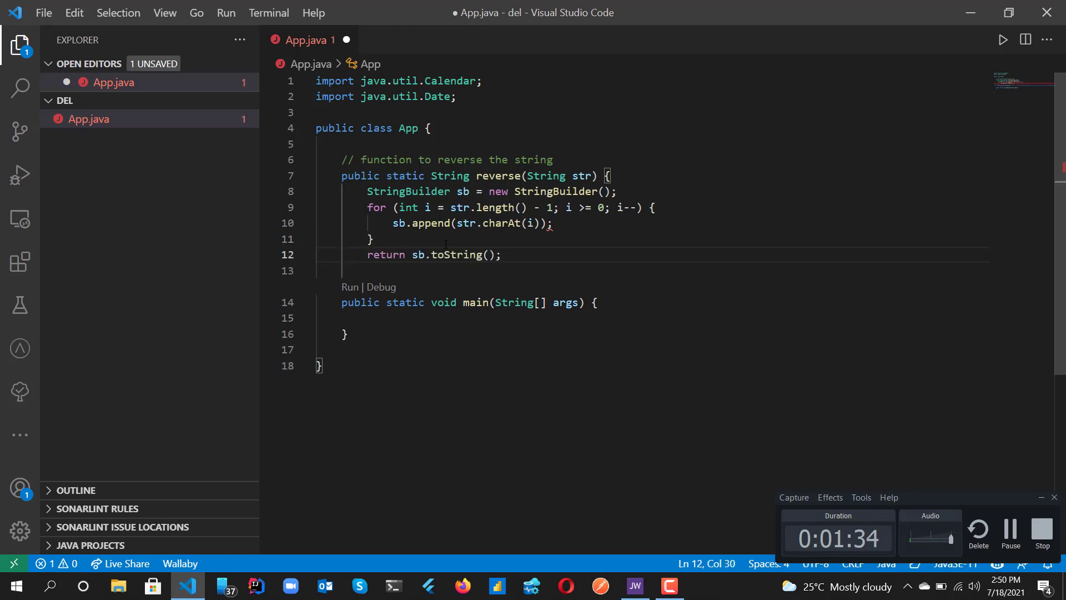
key("Enter")
type("}")
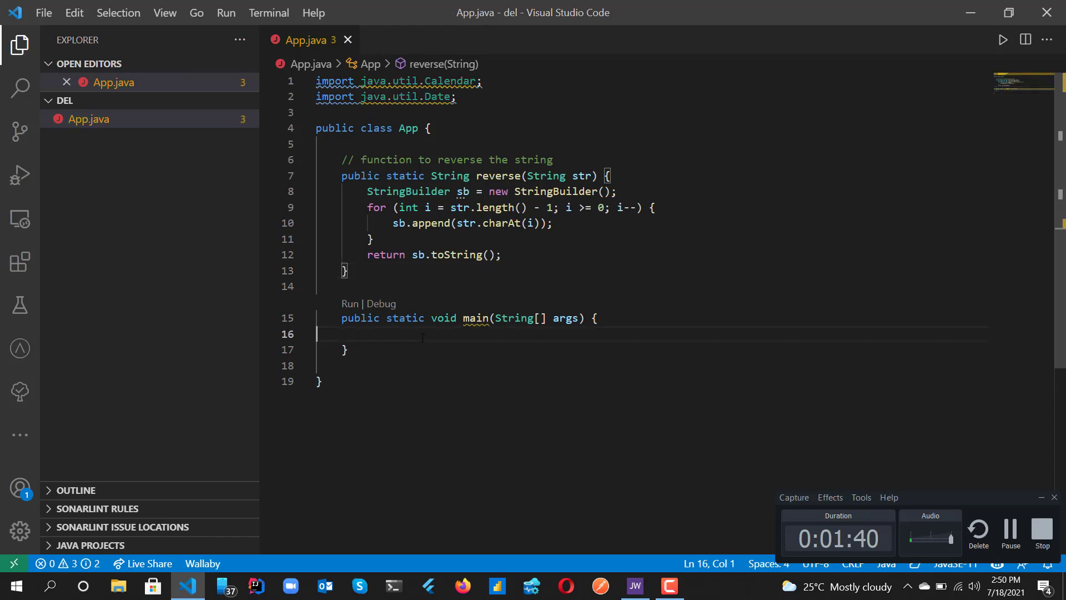
In main, declare str = "Hello World", print reverse(str), and save.
type("String str = \"Hello World\";")
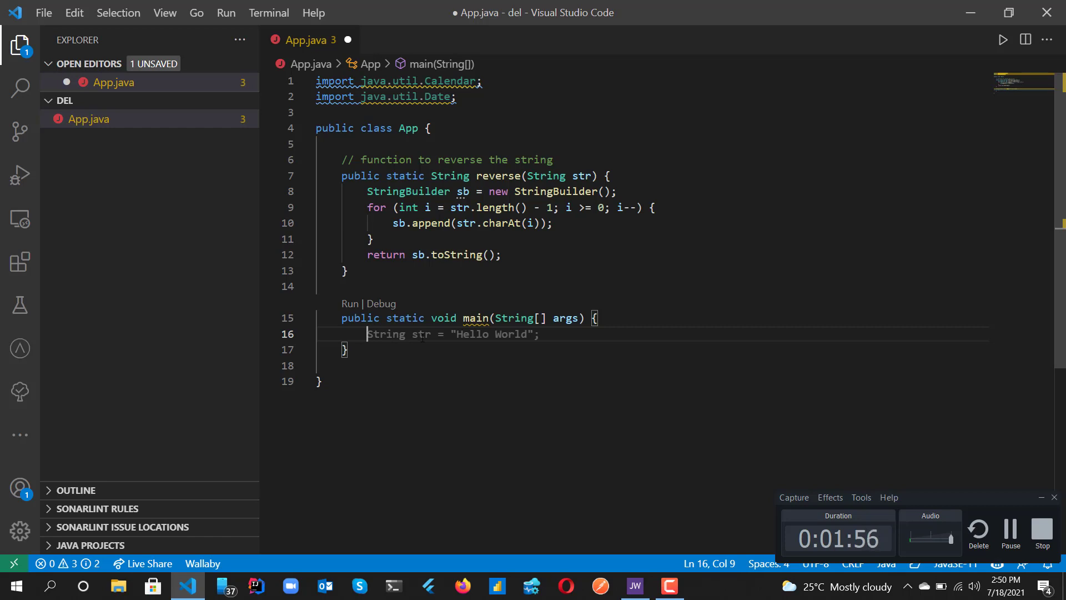
mouse_move(1013, 491)
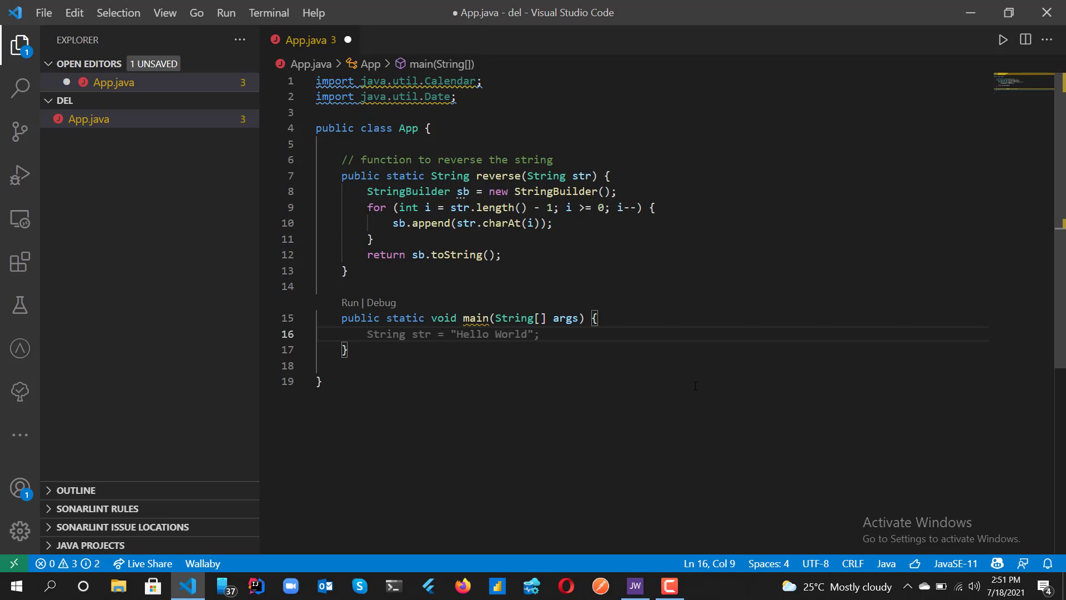
left_click(540, 333)
type("String str = \"Hello World\";")
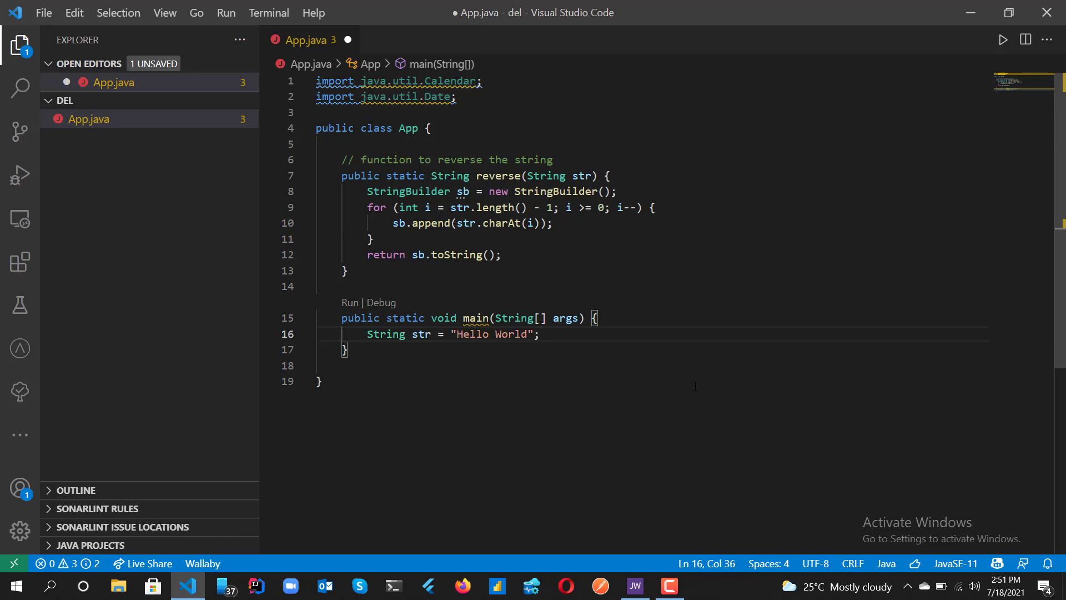
type("System.out.println(reverse(str));")
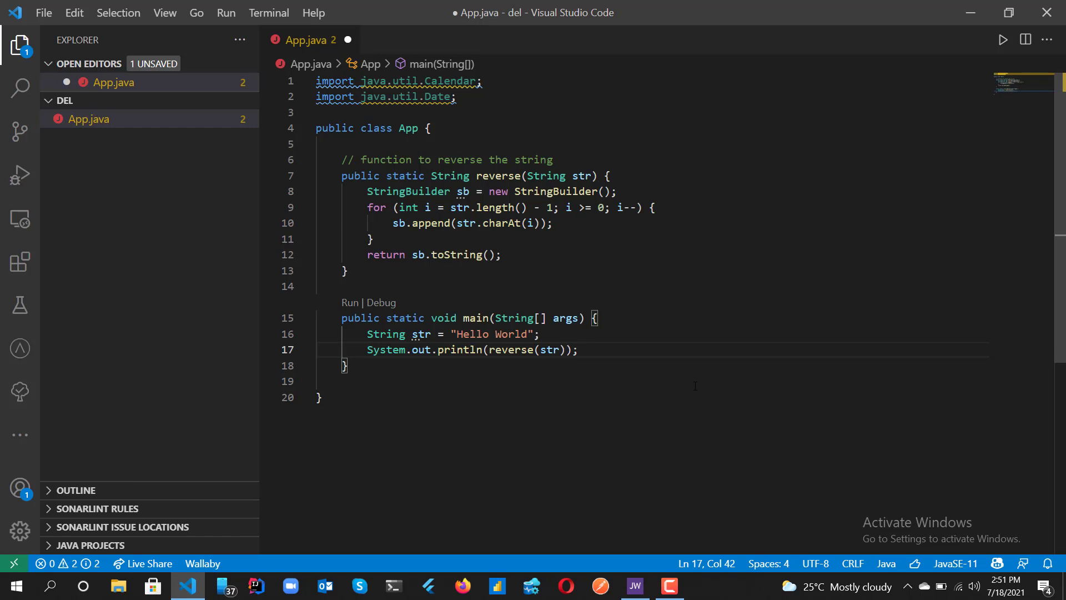
key("ctrl+s")
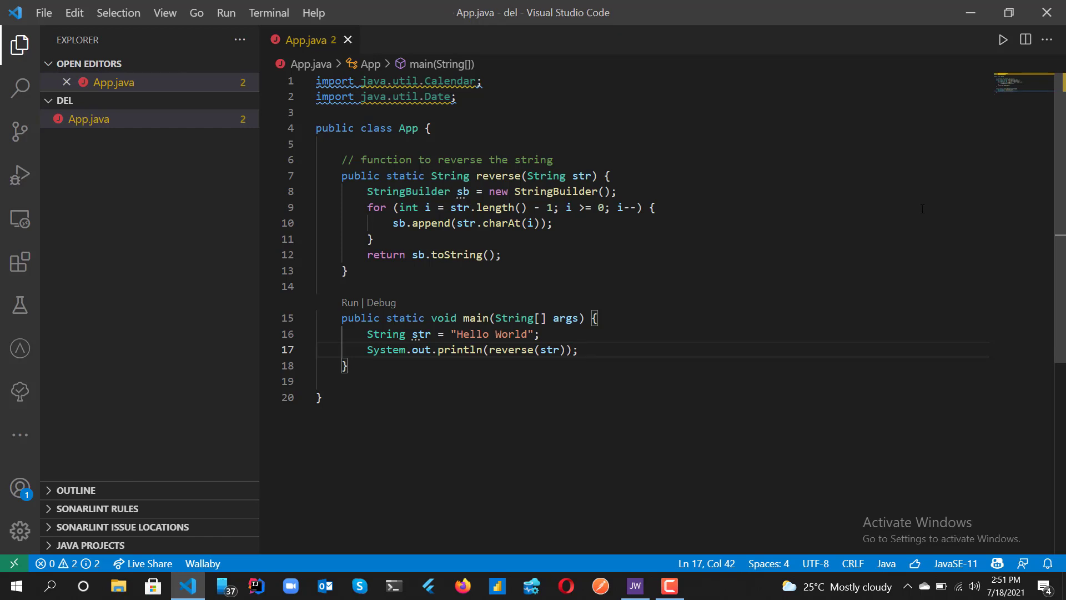
Run App.java and view the 'dlroW olleH' output in the terminal.
left_click(1003, 39)
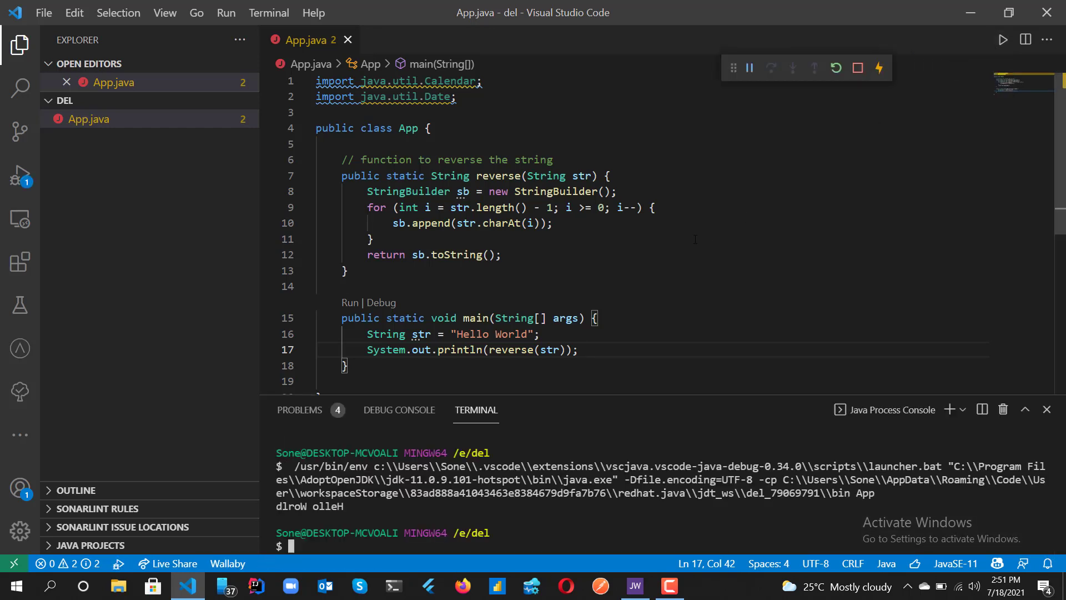
left_click(857, 67)
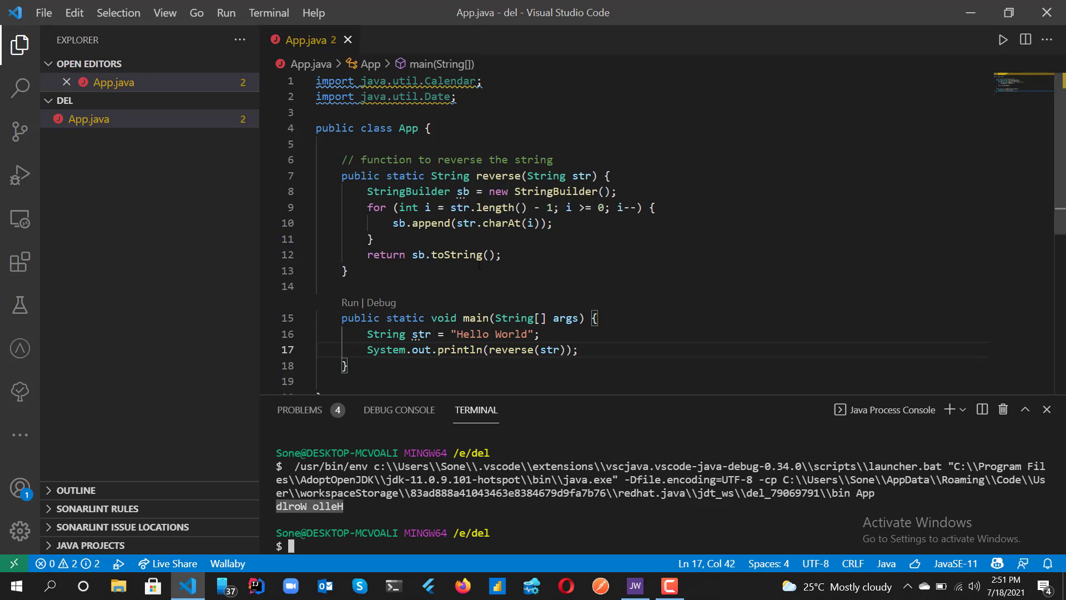
mouse_move(432, 222)
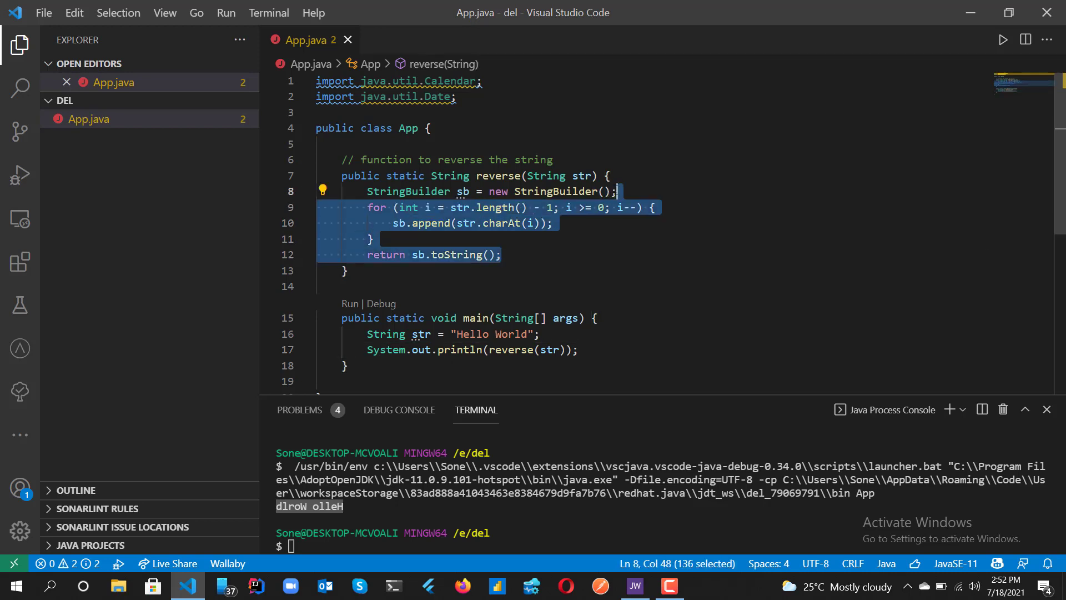
Replace the reverse loop with return sb.reverse().toString() and save the file.
key("Delete")
type("return sb.")
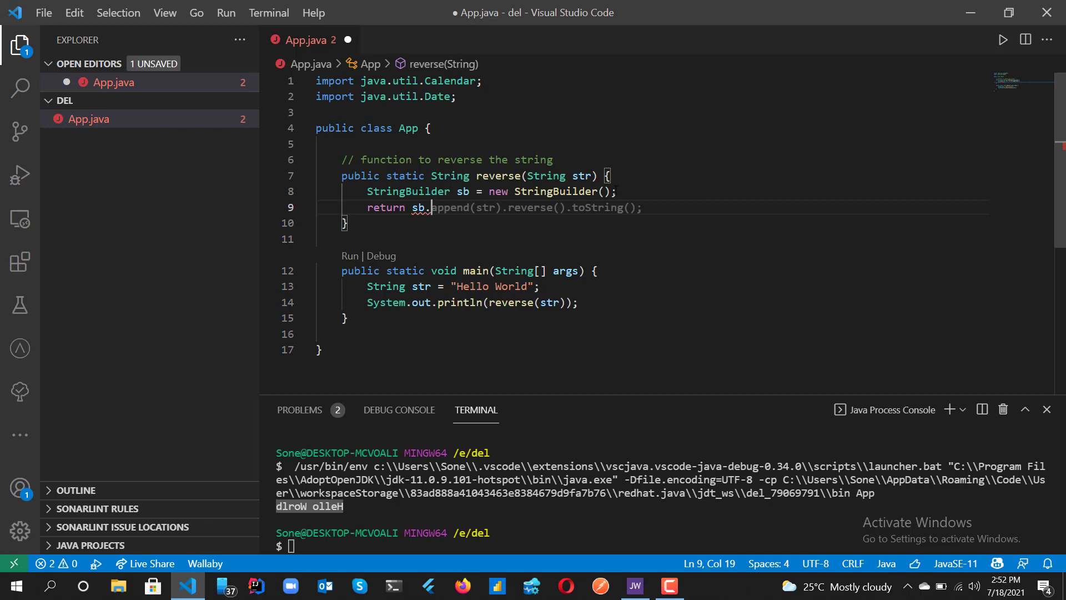
type("reverse().toString();")
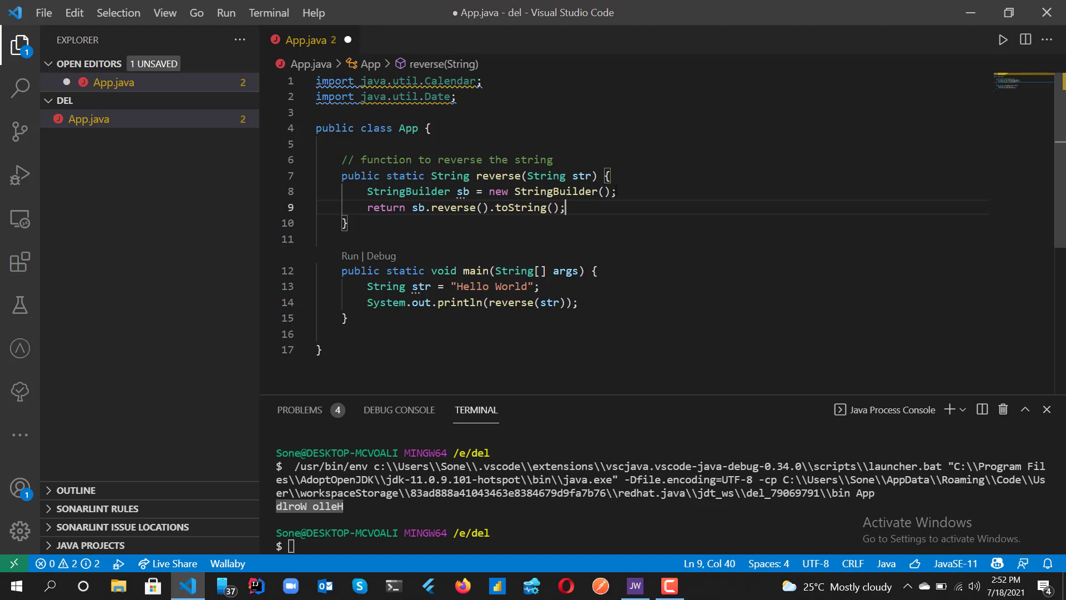
left_click(1003, 39)
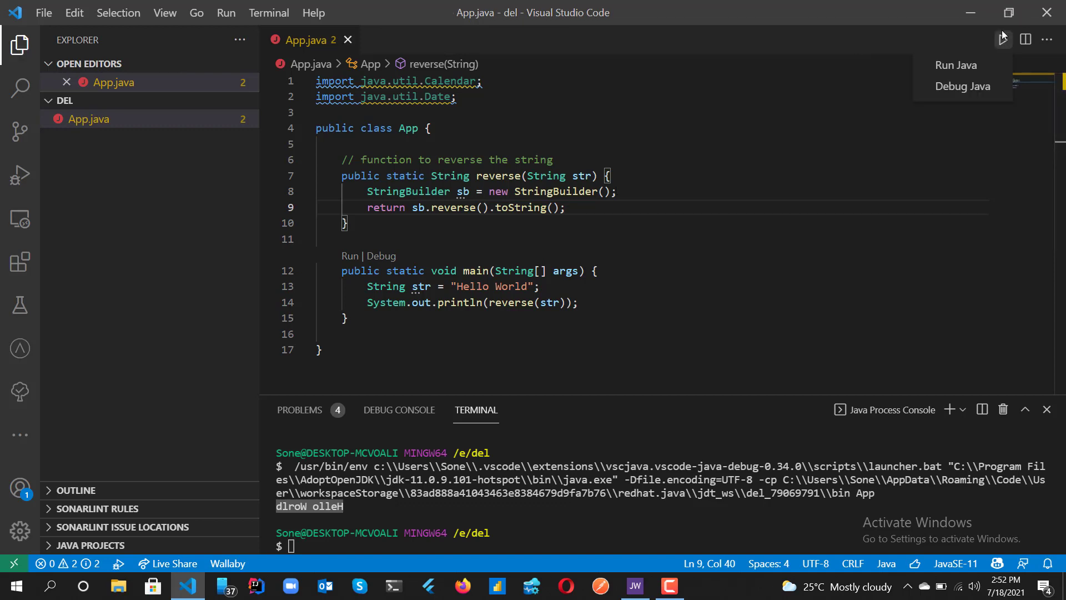
Rerun App.java with Run Java and check the terminal's empty output line.
left_click(955, 64)
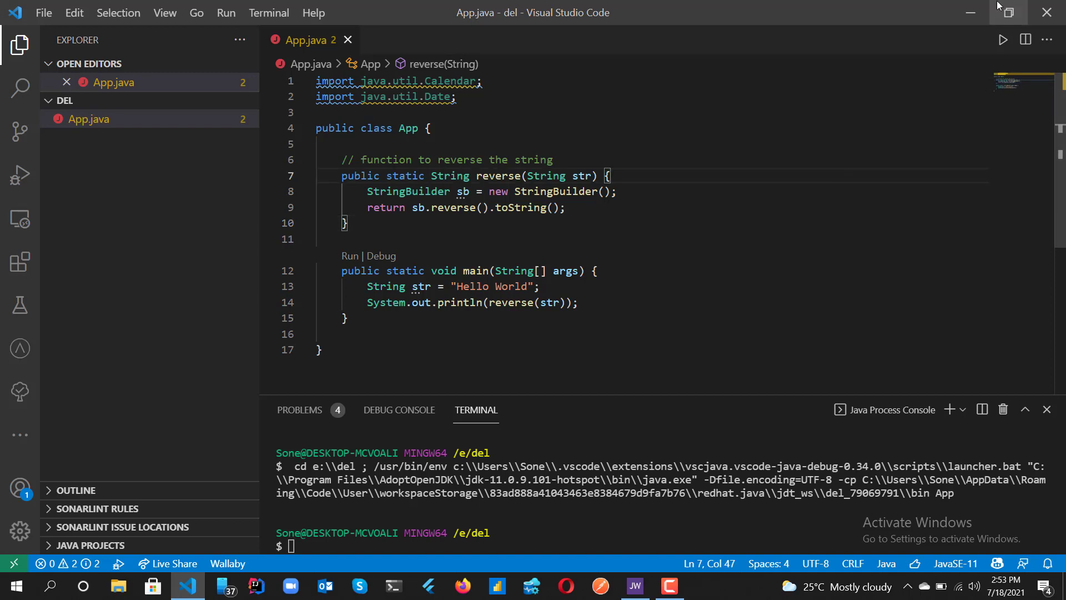
left_click(1002, 39)
type("//sort a list of dates")
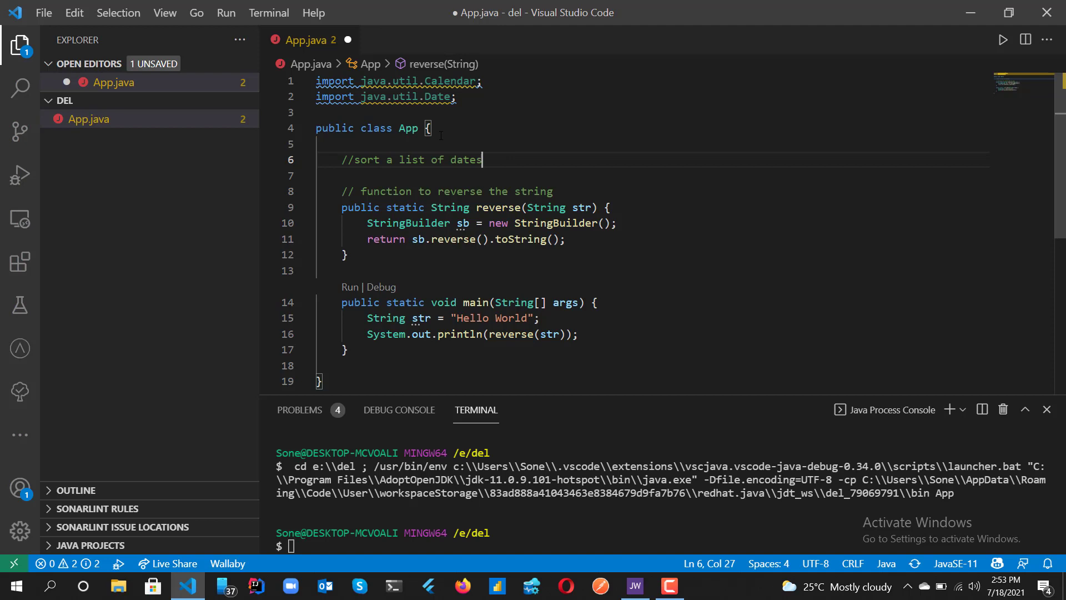
mouse_move(644, 222)
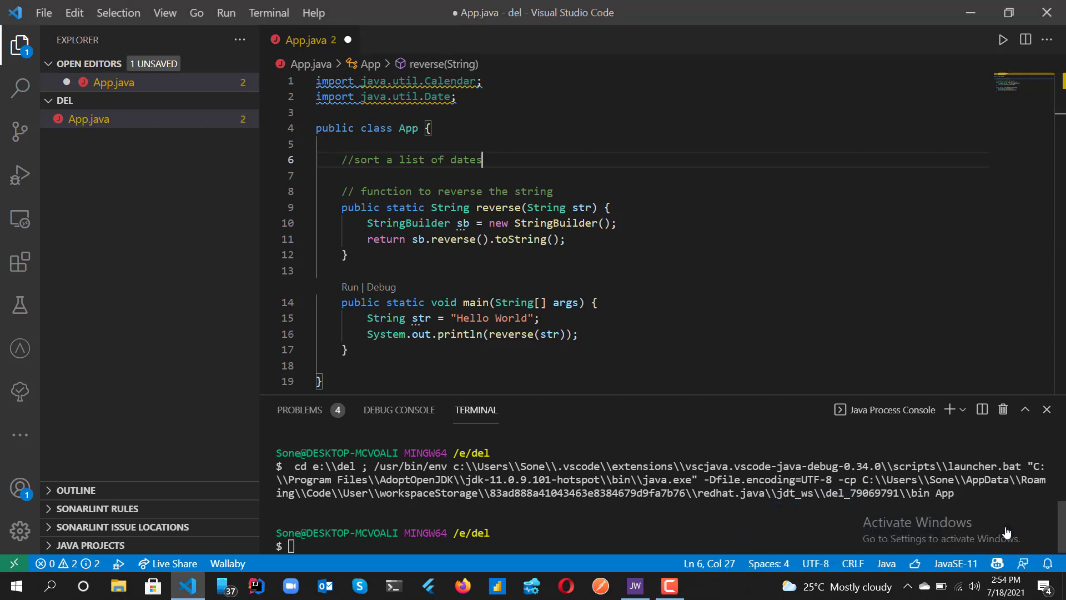
mouse_move(520, 184)
type("a f")
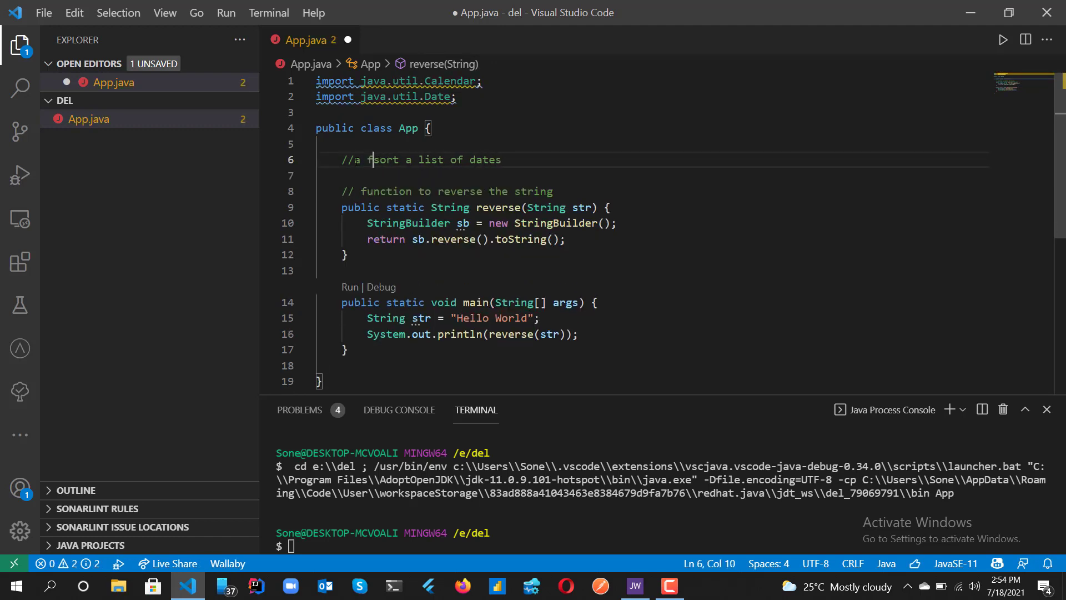
Reword the comment to 'a function sort a list of dates' and add sort(Date[] dates) signature.
type("unction")
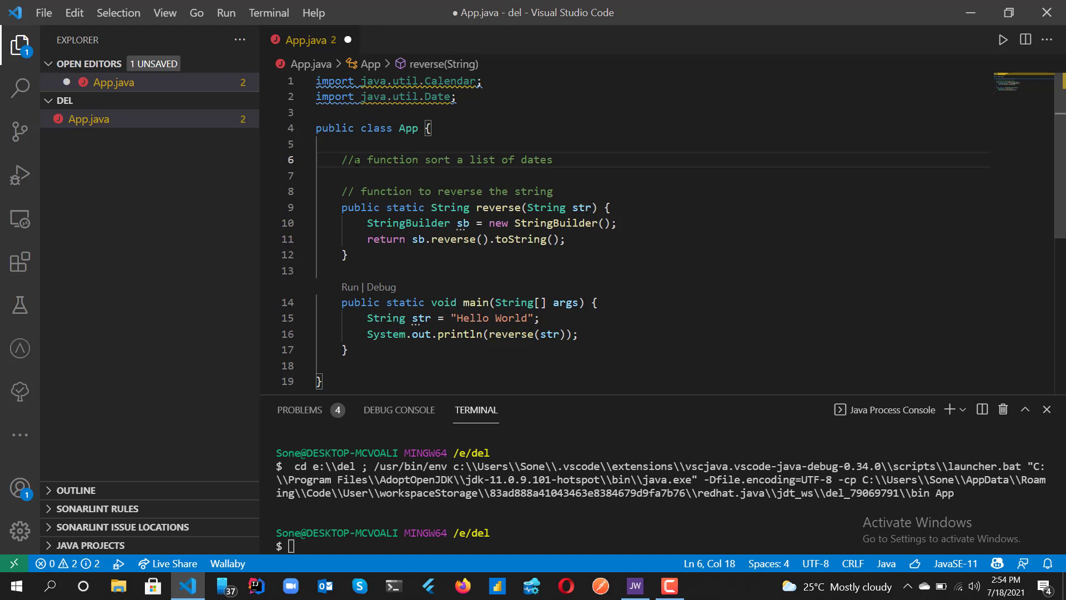
left_click(554, 159)
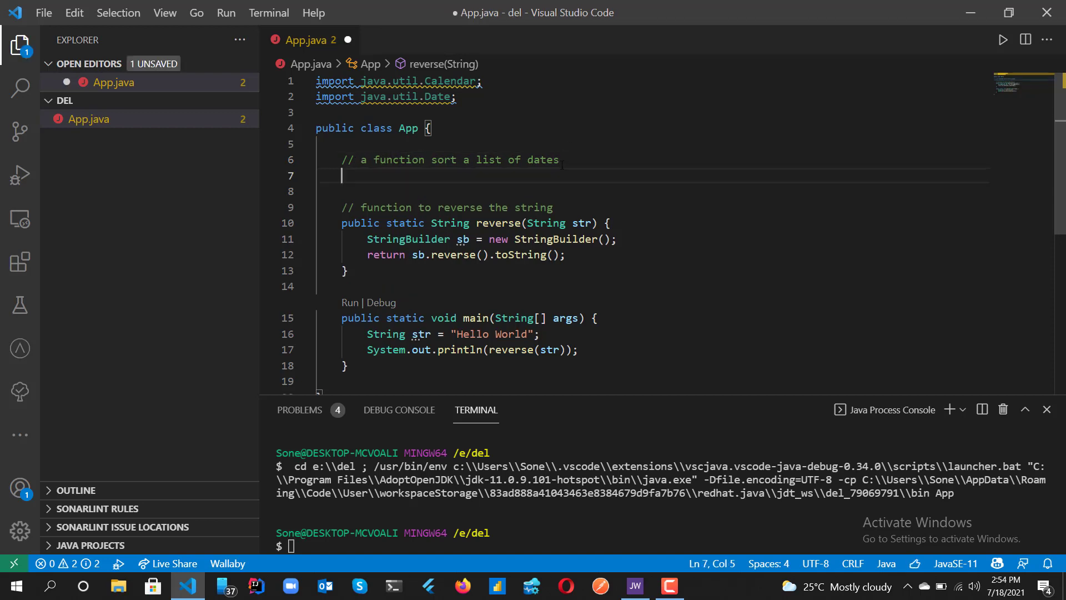
type("public static void sort(Date[] dates) {")
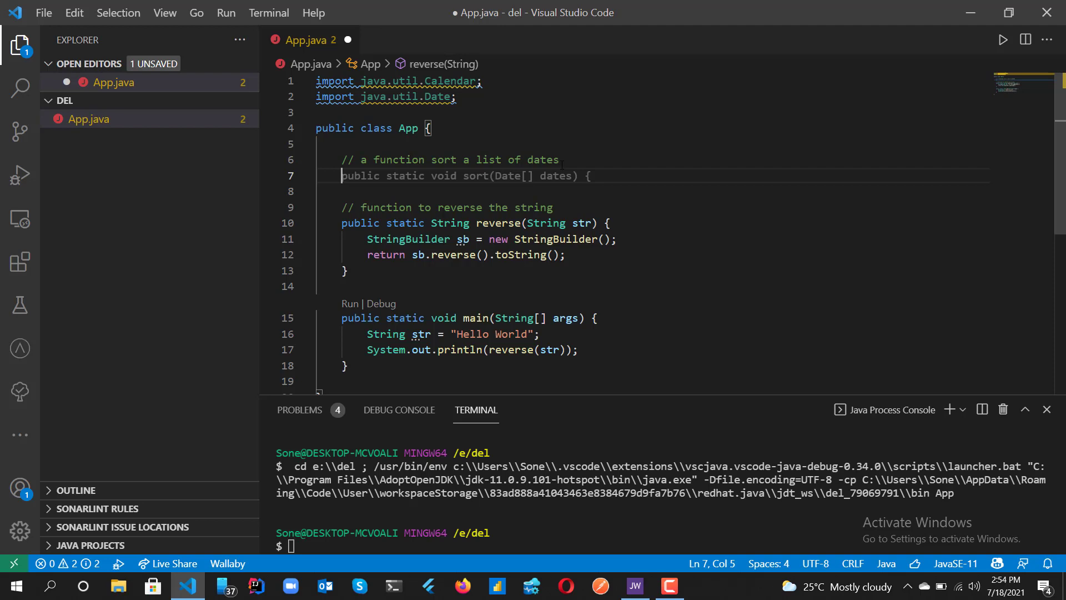
left_click(584, 176)
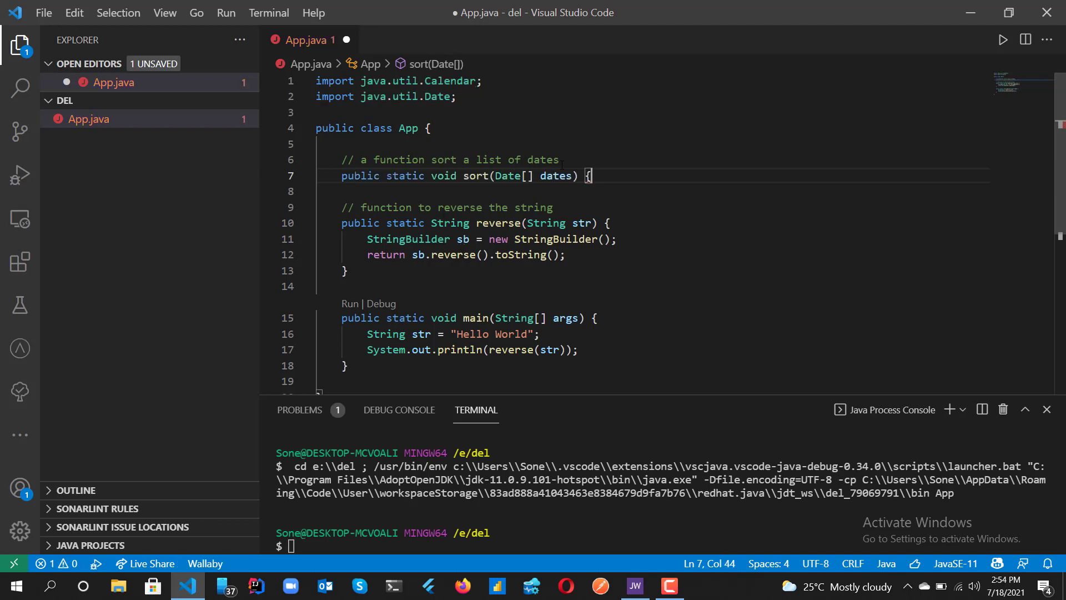
Fill sort with nested i/j loops swapping dates via temp when dates[i].before(dates[j]).
type("// sort the dates")
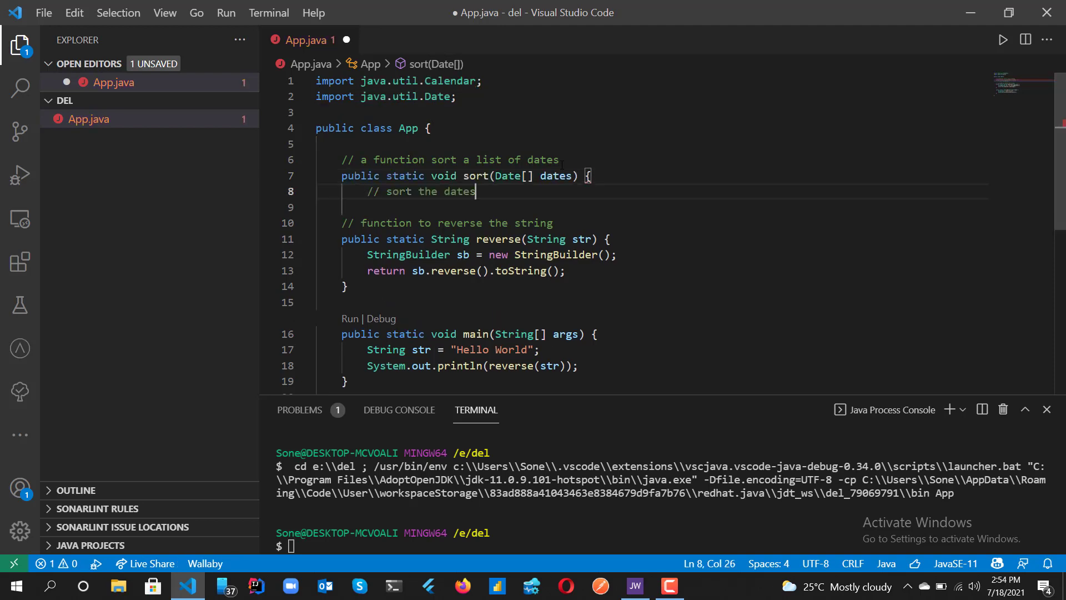
type("for (int i = 0; i < dates.length - 1; i++) {")
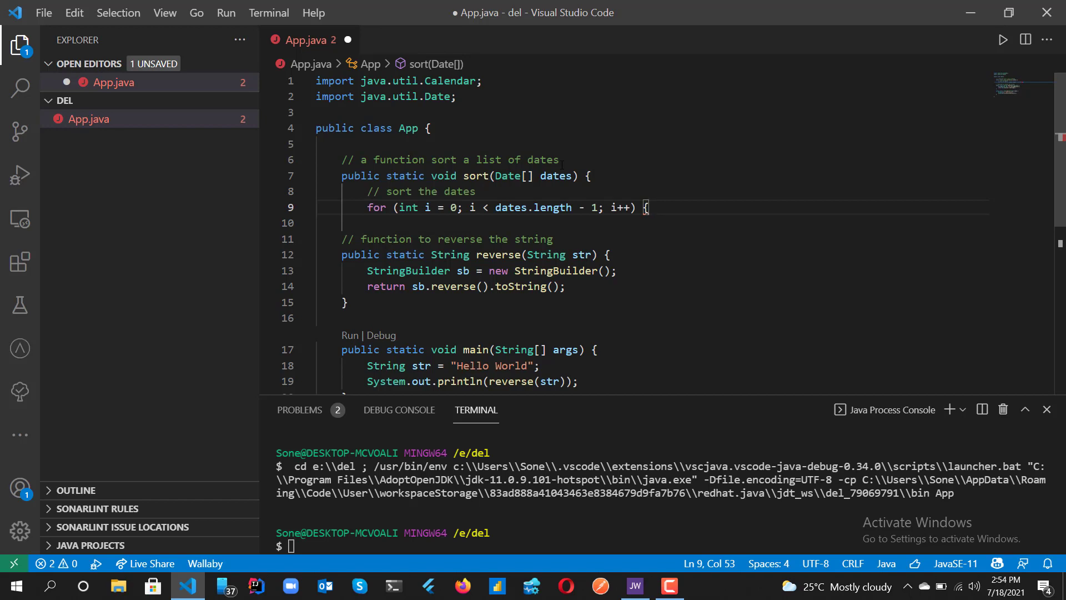
key("Enter")
type("for (int j = i + 1; j < dates.length; j++) {")
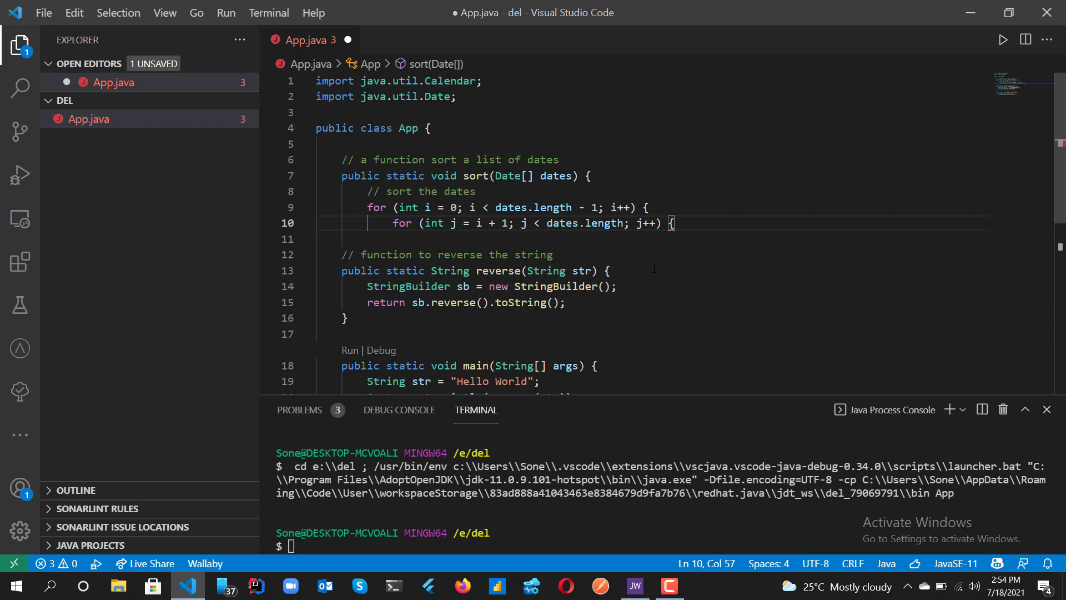
type("if (dates[i].before(dates[j])) {")
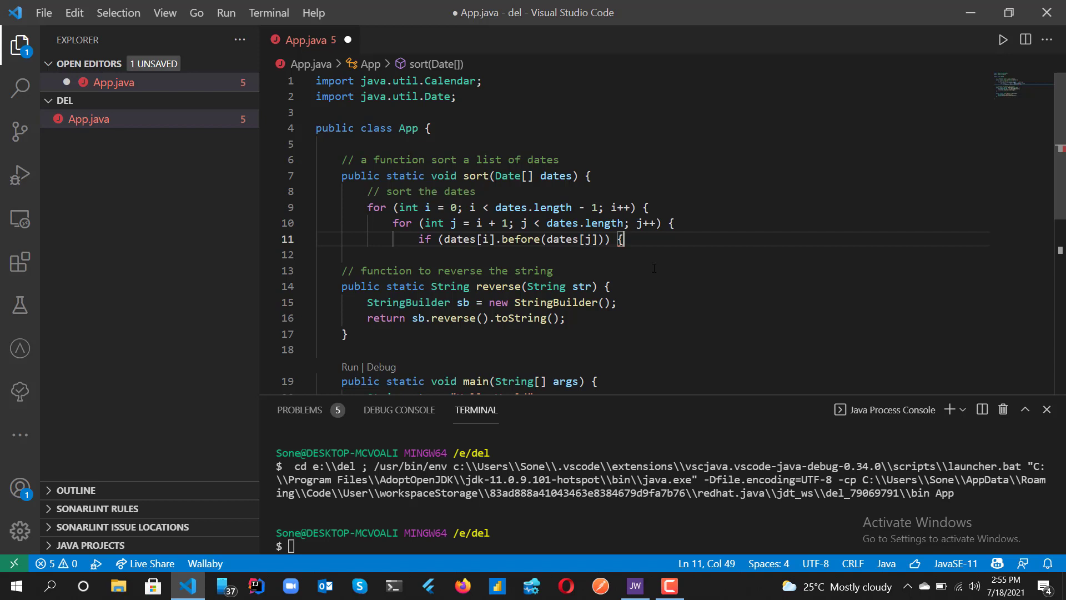
type("Date temp = dates[i];")
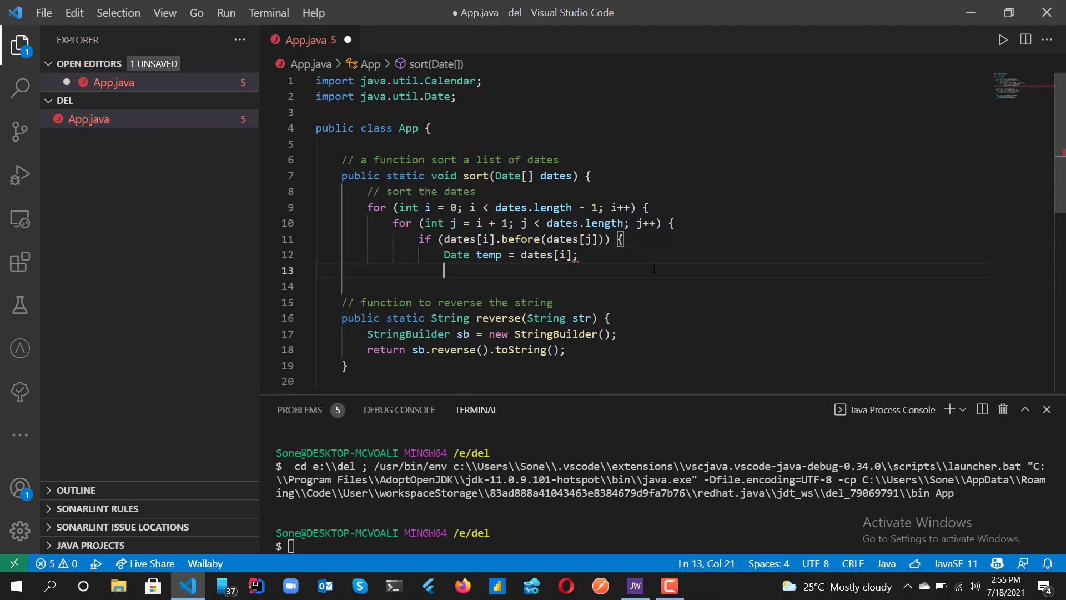
type("dates[i] = dates[j];")
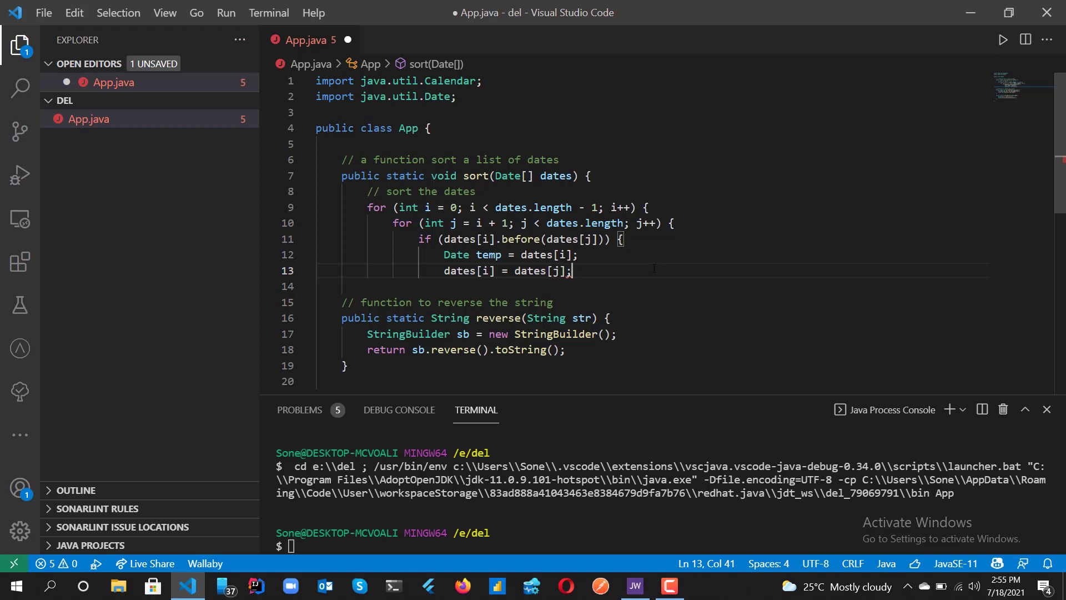
key("Enter")
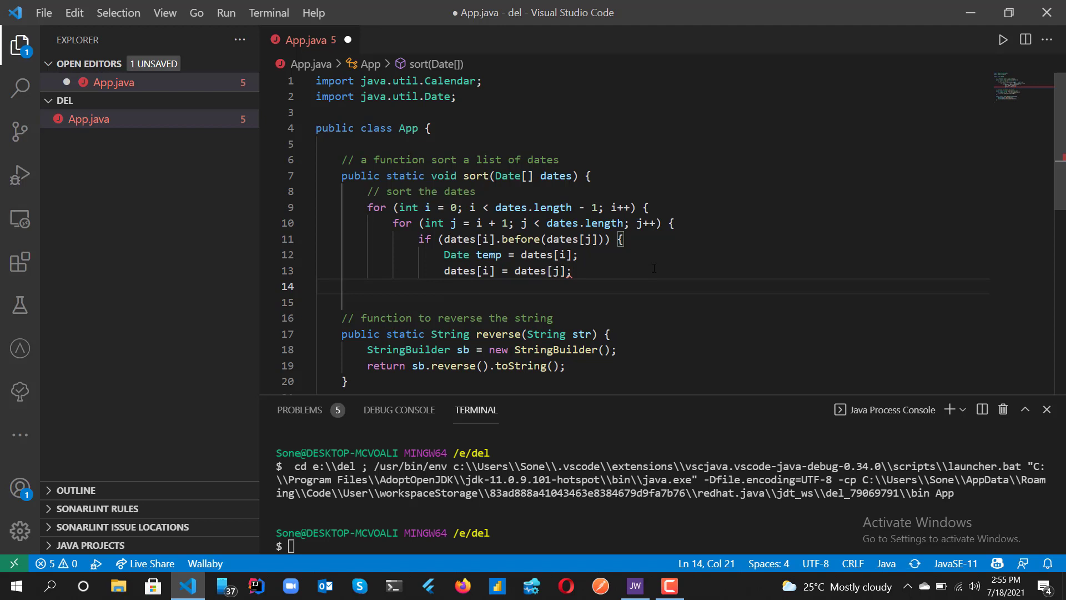
type("dates[j] = temp;")
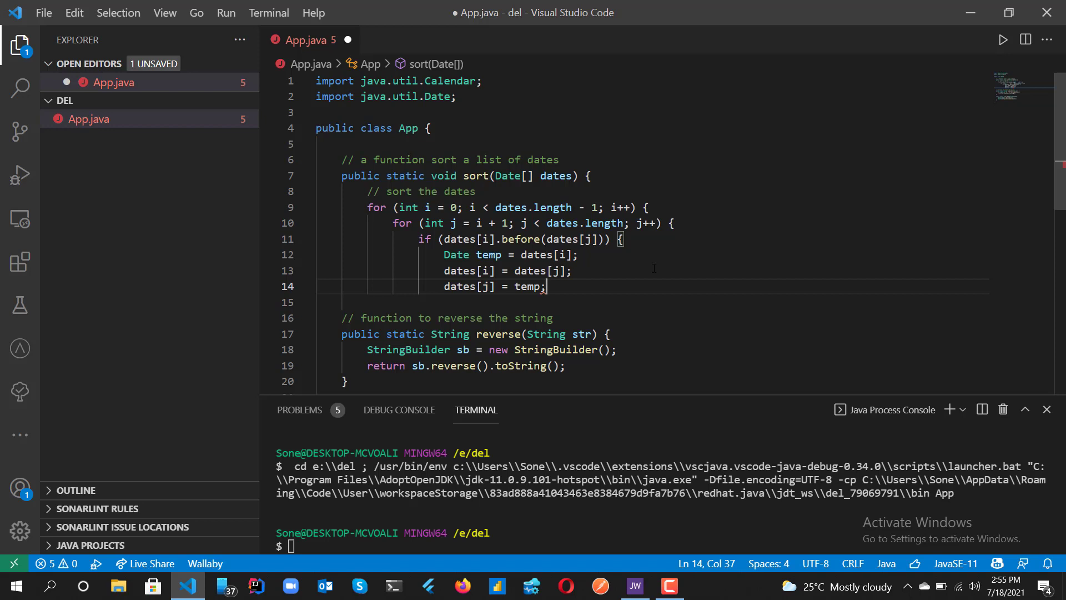
key("Enter")
type("}")
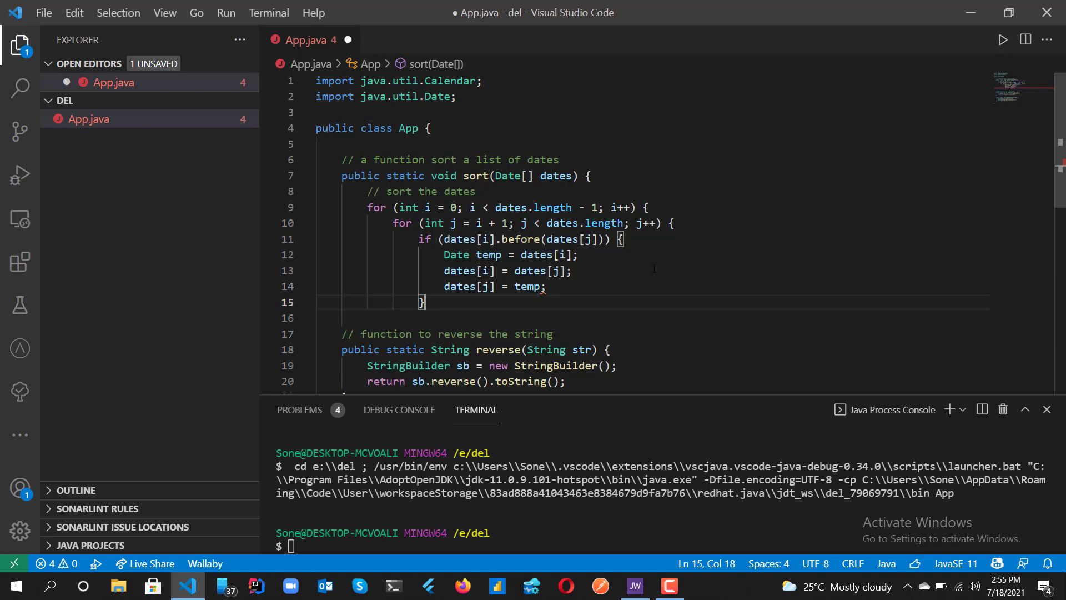
key("Enter")
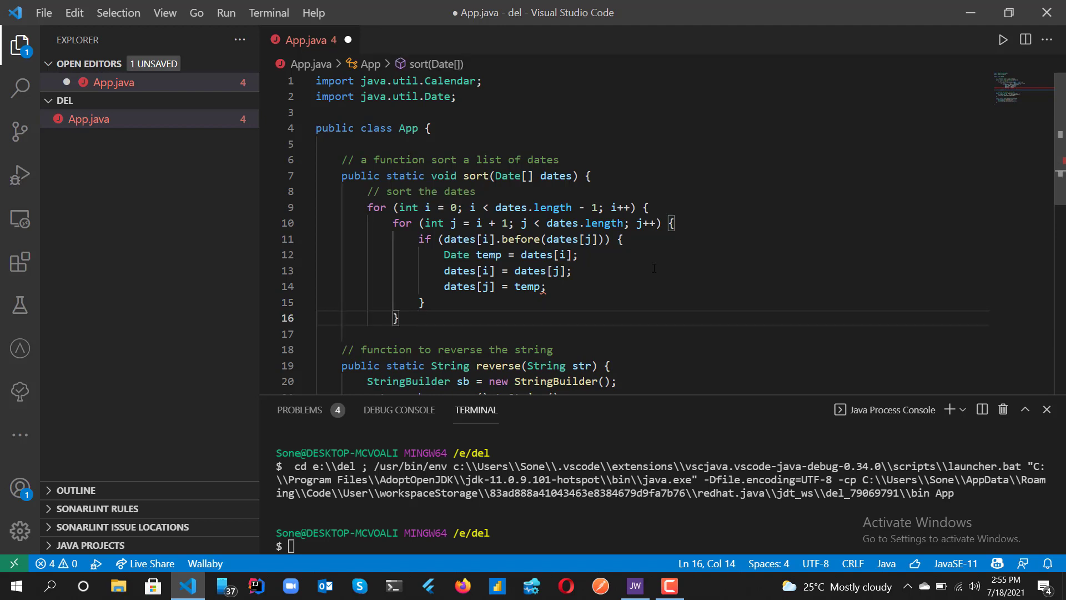
key("Enter")
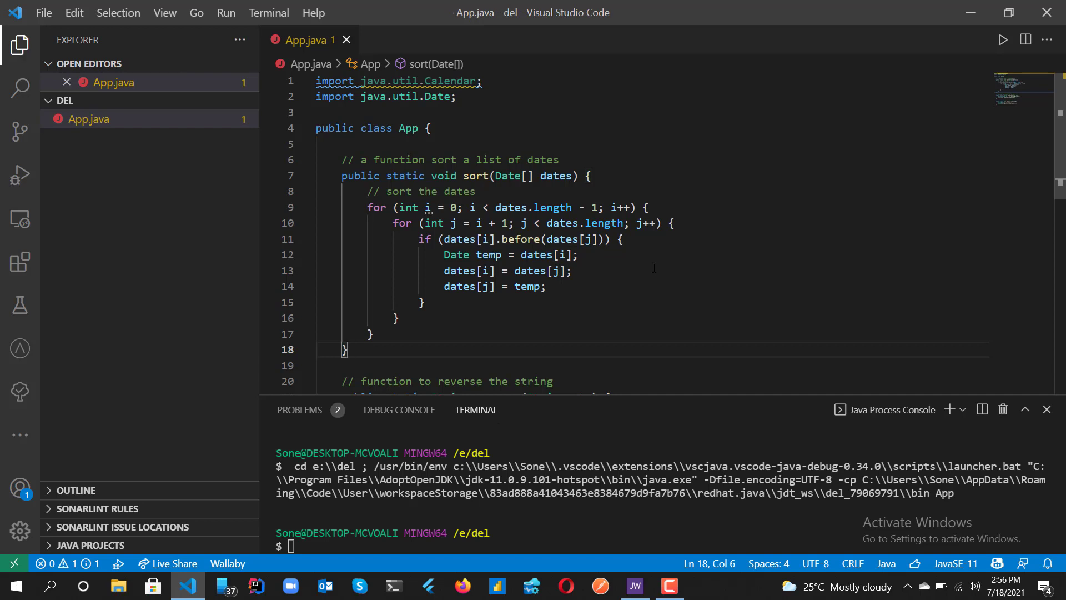
mouse_move(678, 592)
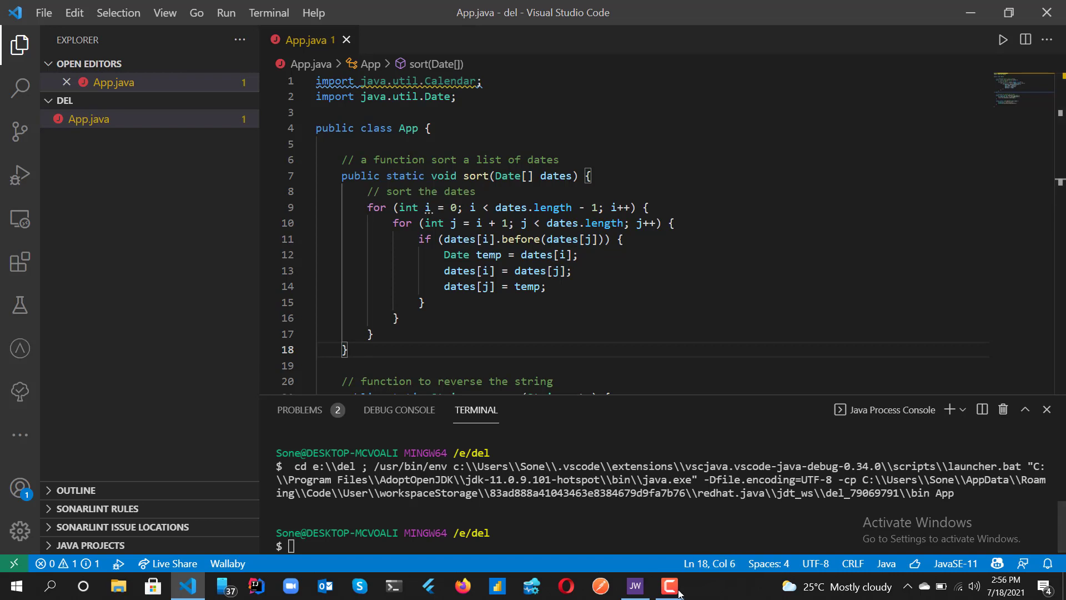
left_click(668, 585)
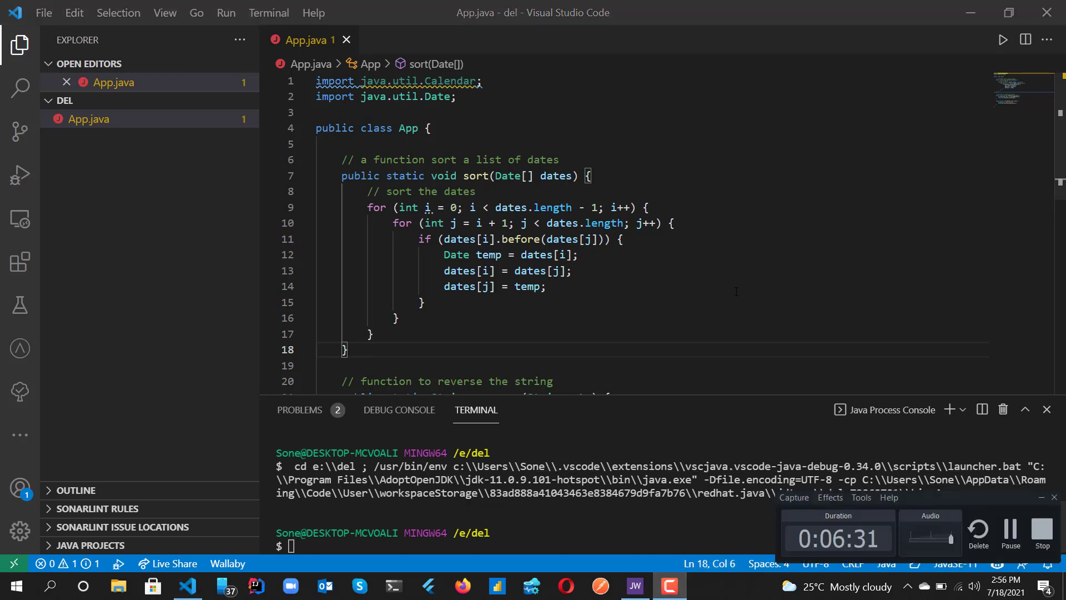